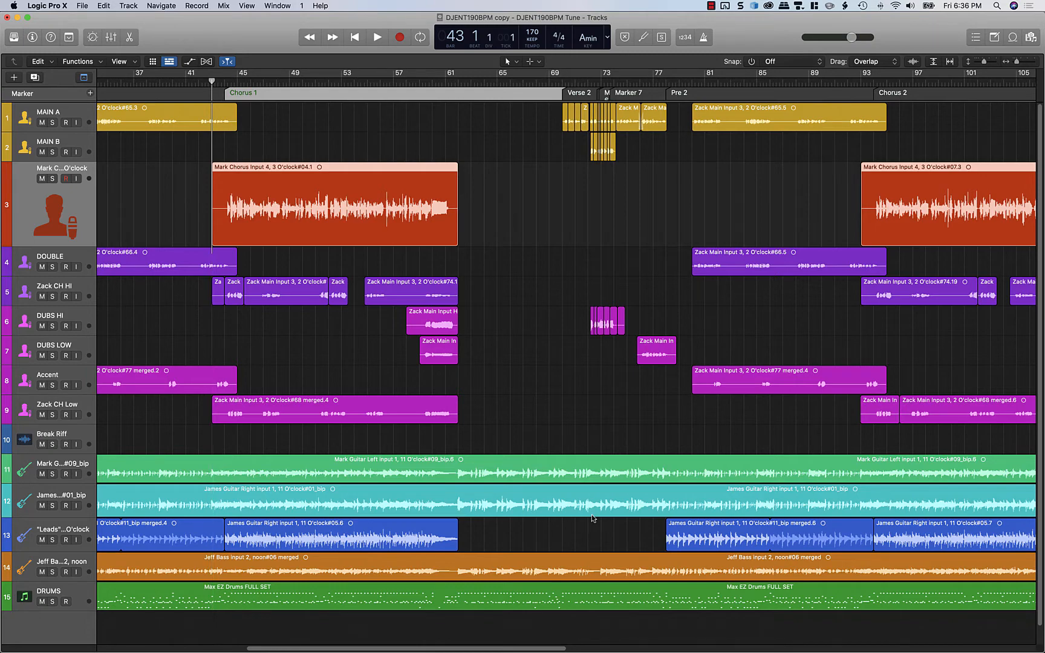
- Show the mixer beneath the tracks and audition the lead chorus vocal, stopping at its start
{"action": "left_click", "coordinate": [110, 36]}
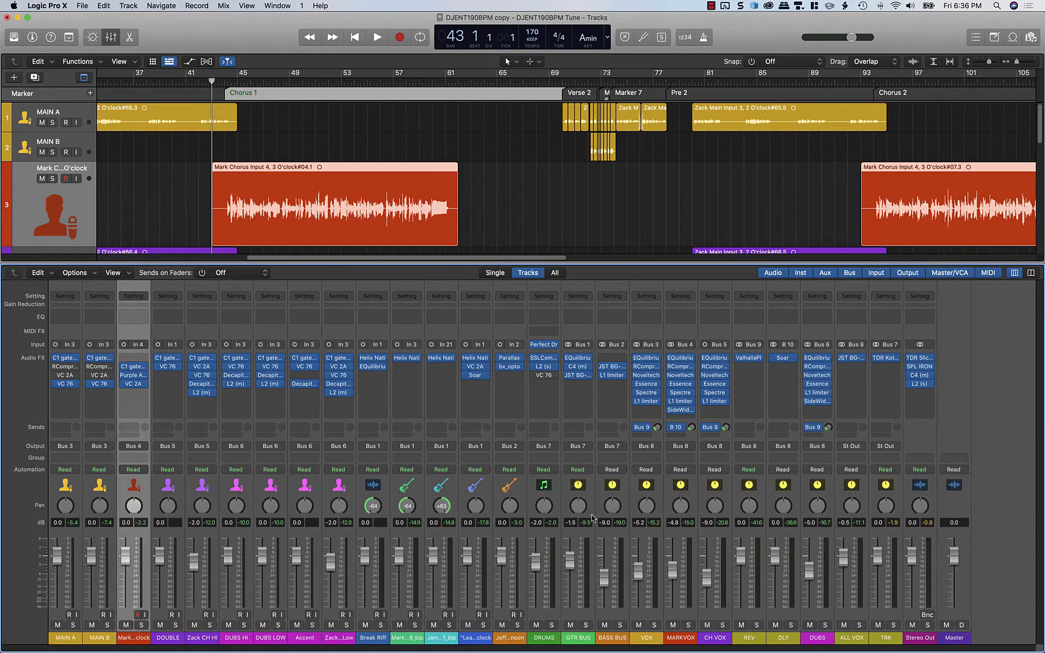
{"action": "left_click", "coordinate": [377, 36]}
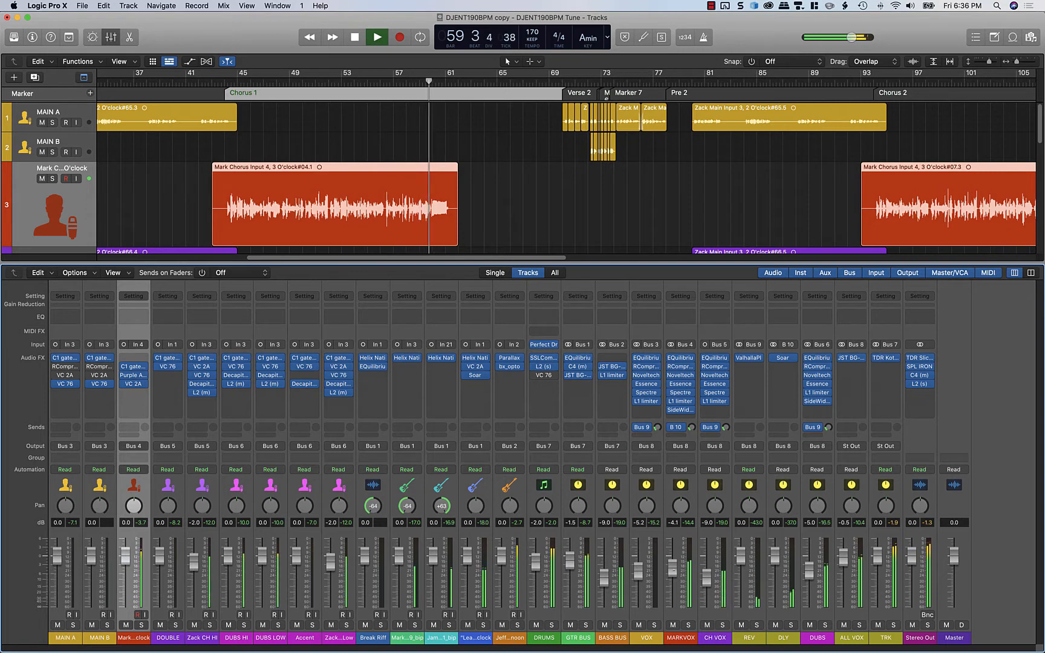
{"action": "left_click", "coordinate": [376, 36]}
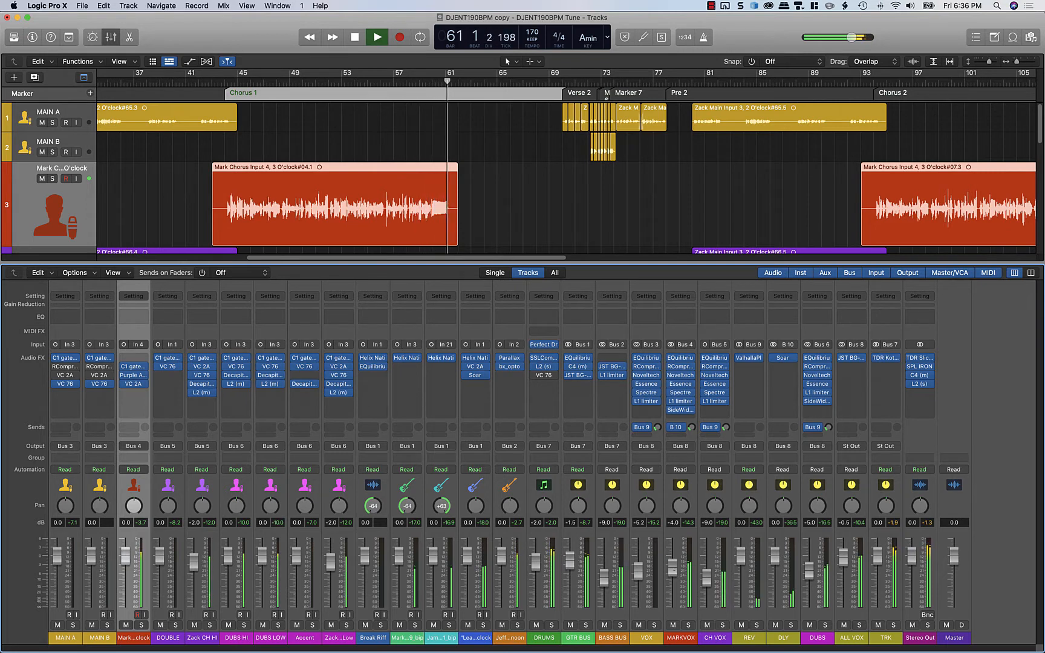
{"action": "left_click", "coordinate": [376, 36]}
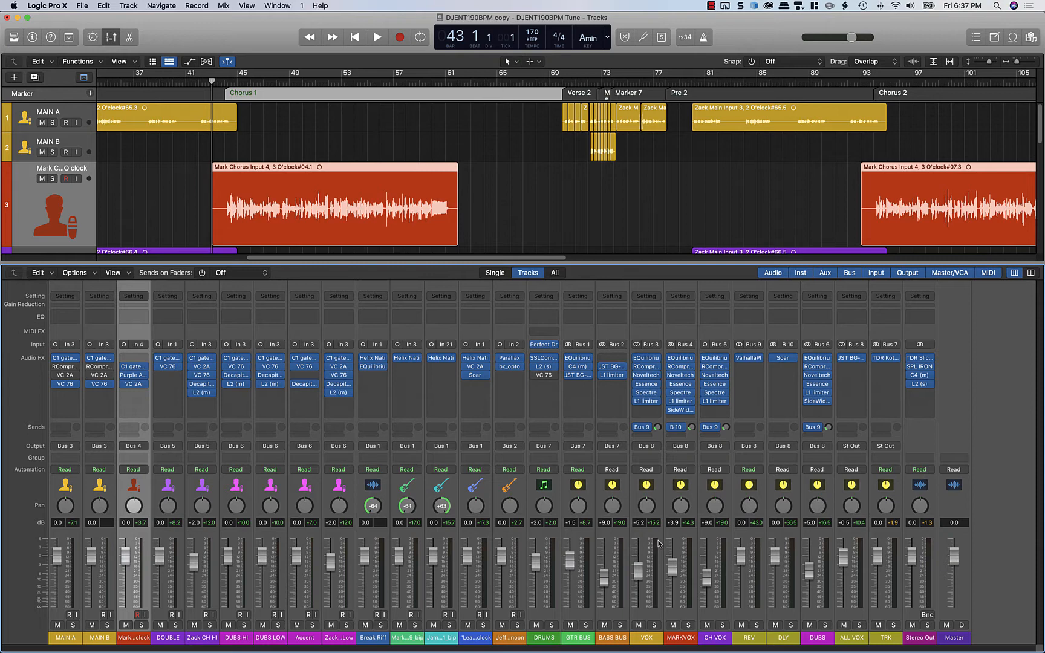
{"action": "mouse_move", "coordinate": [533, 195]}
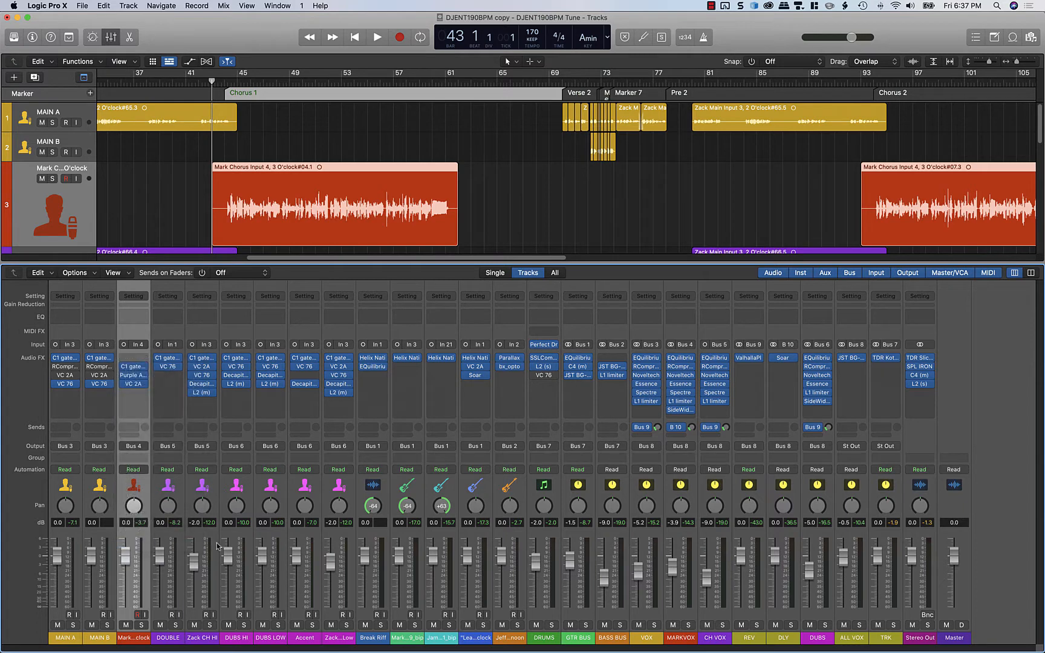
- Insert Waves Tune from the Waves Audio Units on the Mark Chorus channel
{"action": "left_click", "coordinate": [133, 358]}
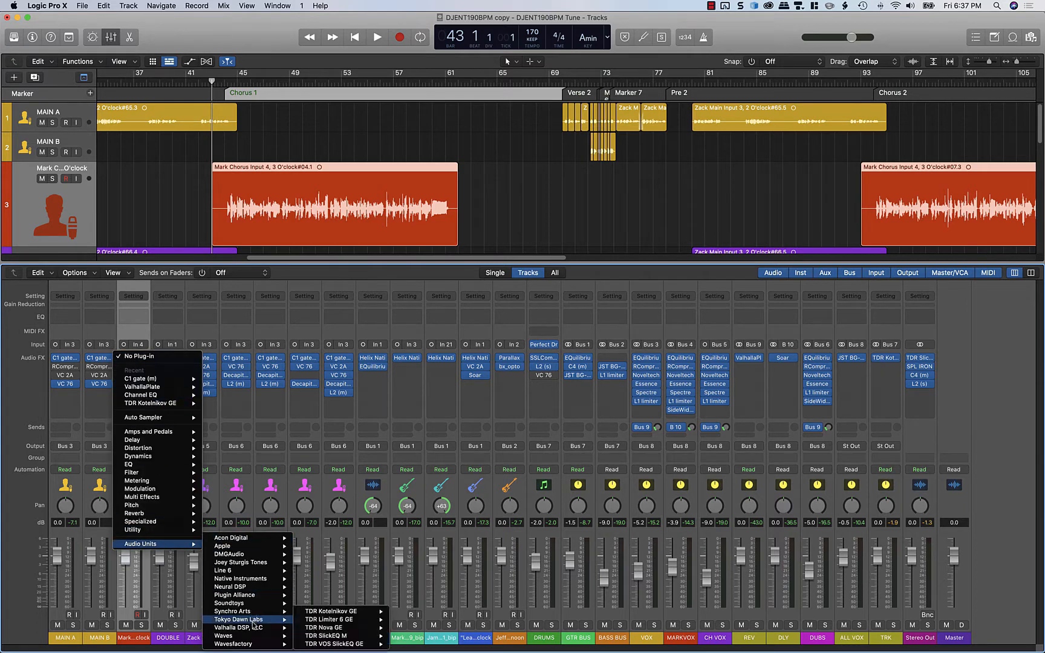
{"action": "left_click", "coordinate": [329, 628]}
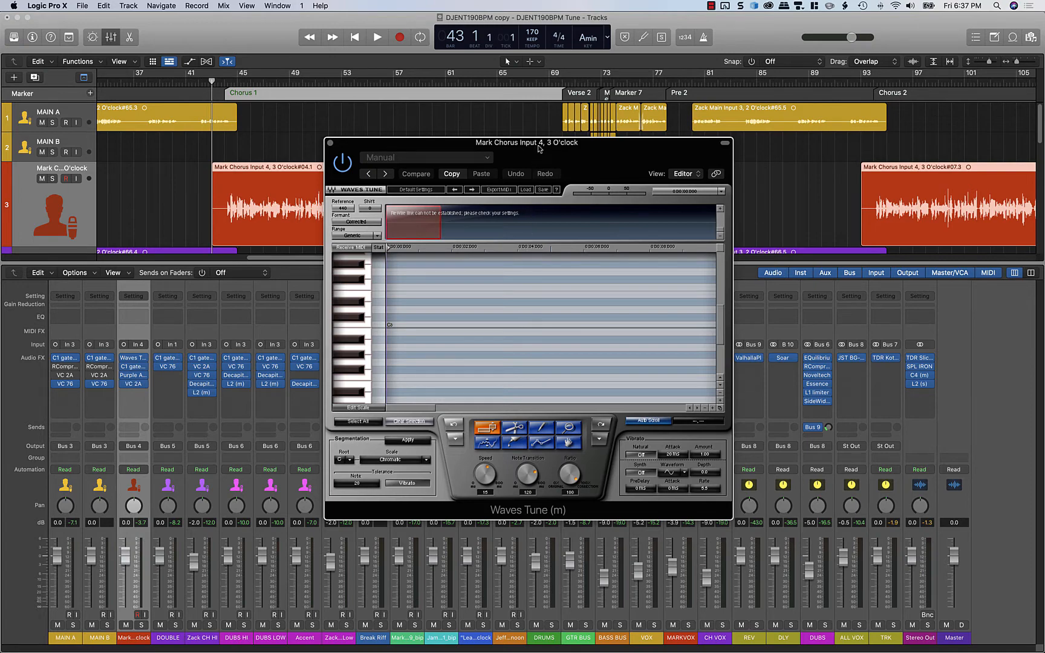
- Drag the Waves Tune editor window down so it sits over the mixer
{"action": "left_click_drag", "start_coordinate": [529, 142], "coordinate": [564, 210]}
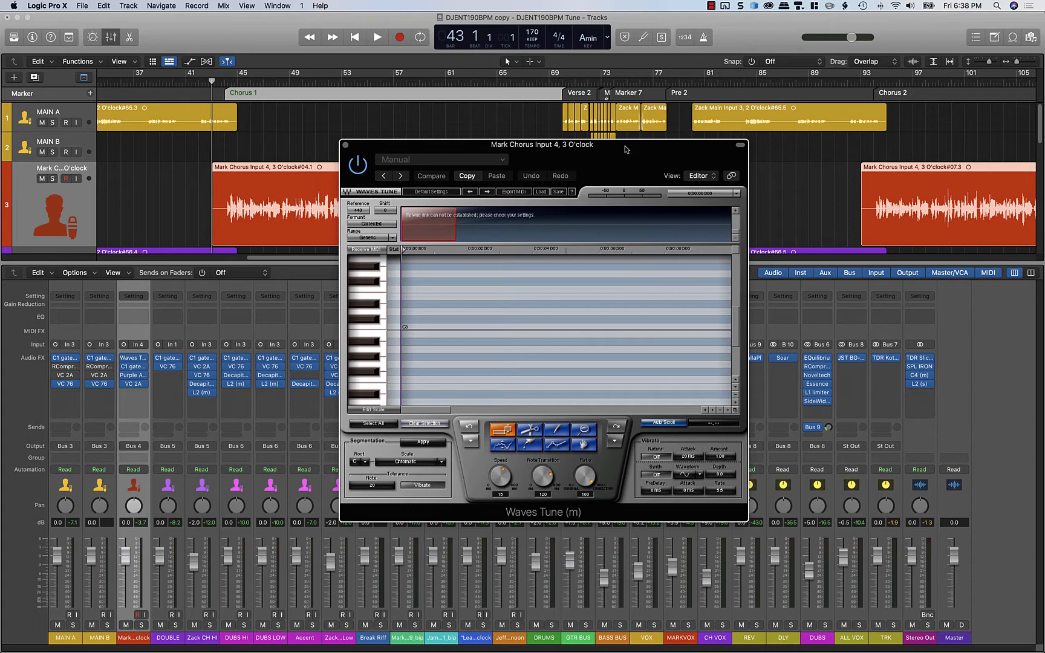
{"action": "mouse_move", "coordinate": [567, 170]}
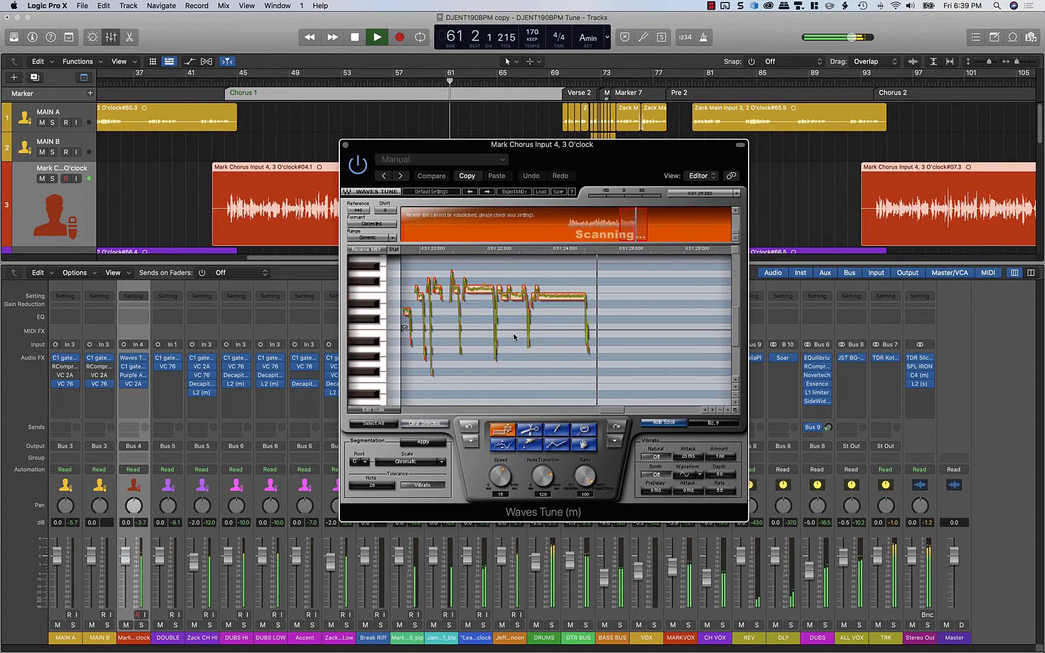
- Stop playback once Waves Tune has scanned the chorus vocal's pitch
{"action": "left_click", "coordinate": [376, 36]}
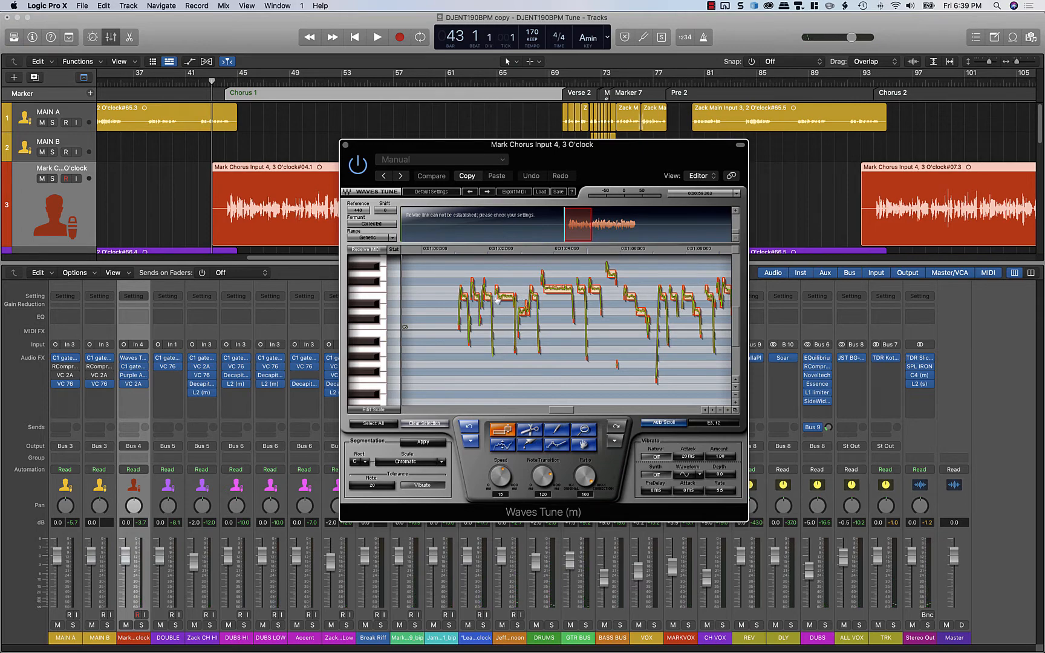
{"action": "mouse_move", "coordinate": [623, 346]}
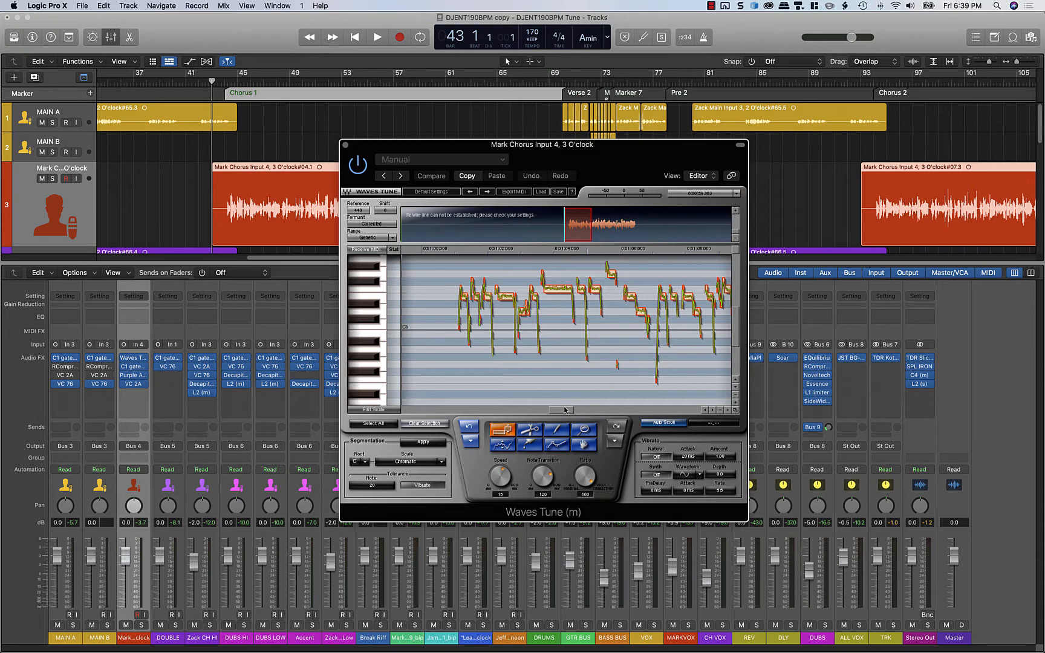
{"action": "mouse_move", "coordinate": [565, 410]}
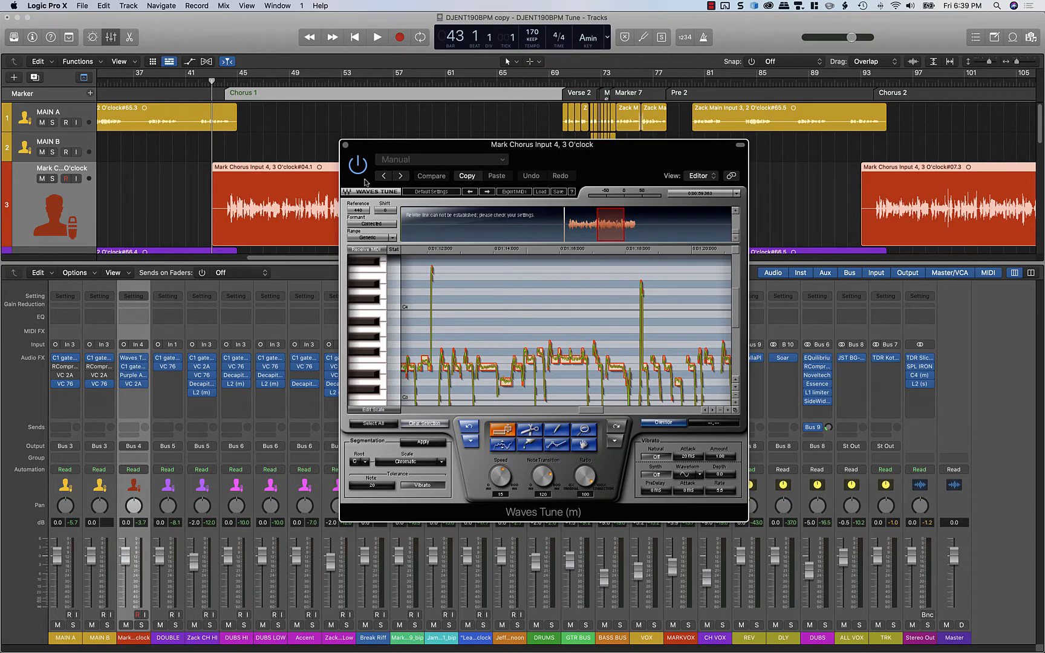
{"action": "mouse_move", "coordinate": [377, 246]}
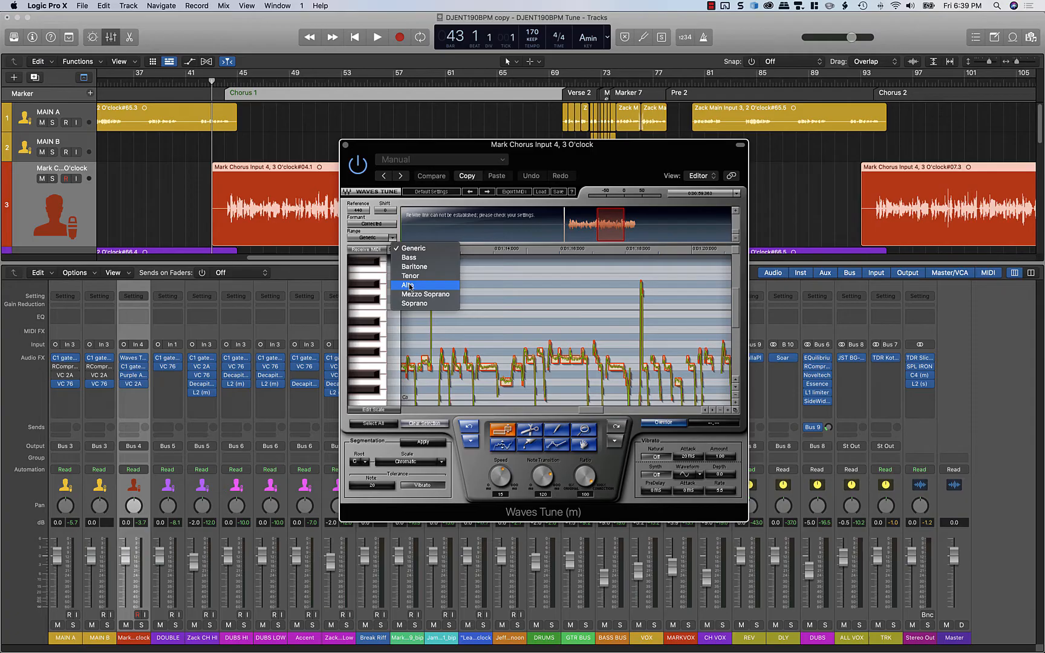
- Choose the Bass vocal range so Waves Tune re-detects the vocal's notes
{"action": "left_click", "coordinate": [408, 284]}
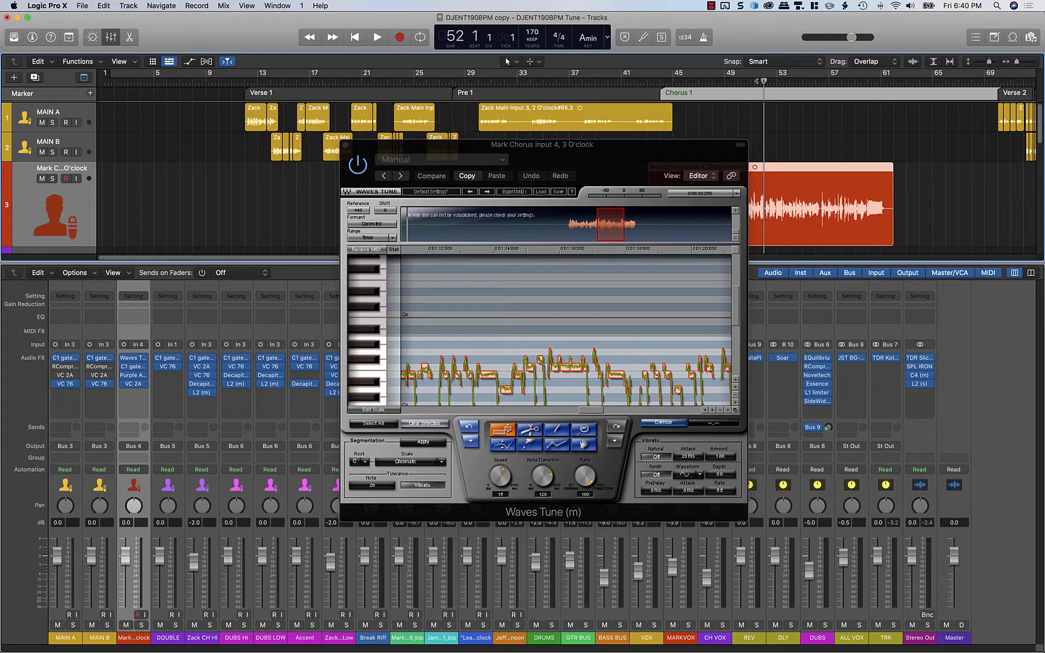
{"action": "left_click", "coordinate": [377, 37]}
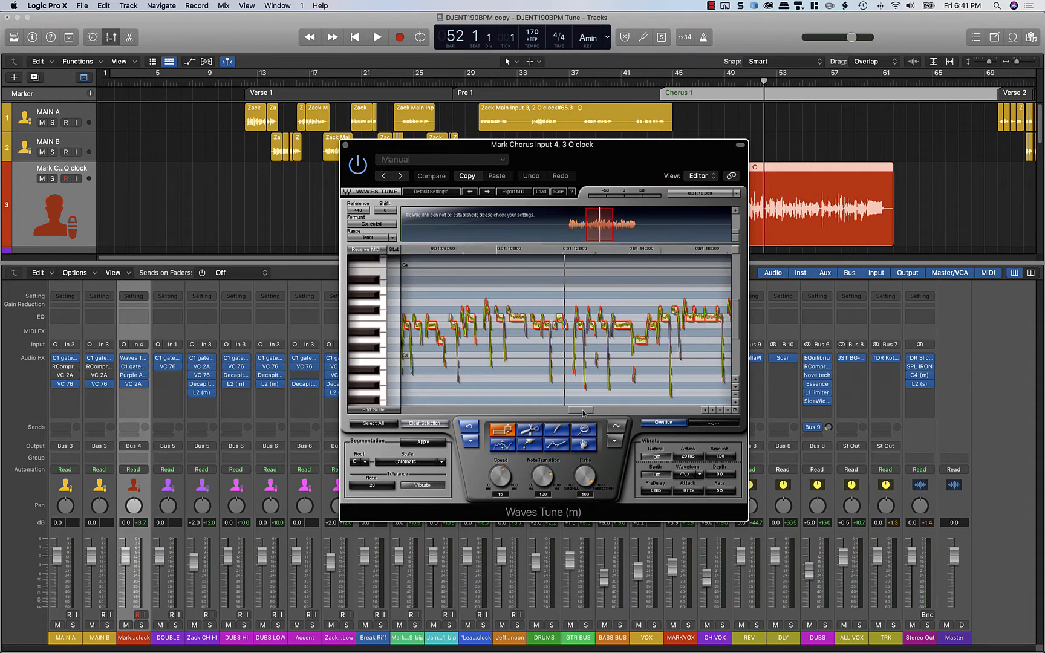
{"action": "scroll", "scroll_direction": "right", "scroll_amount": 3}
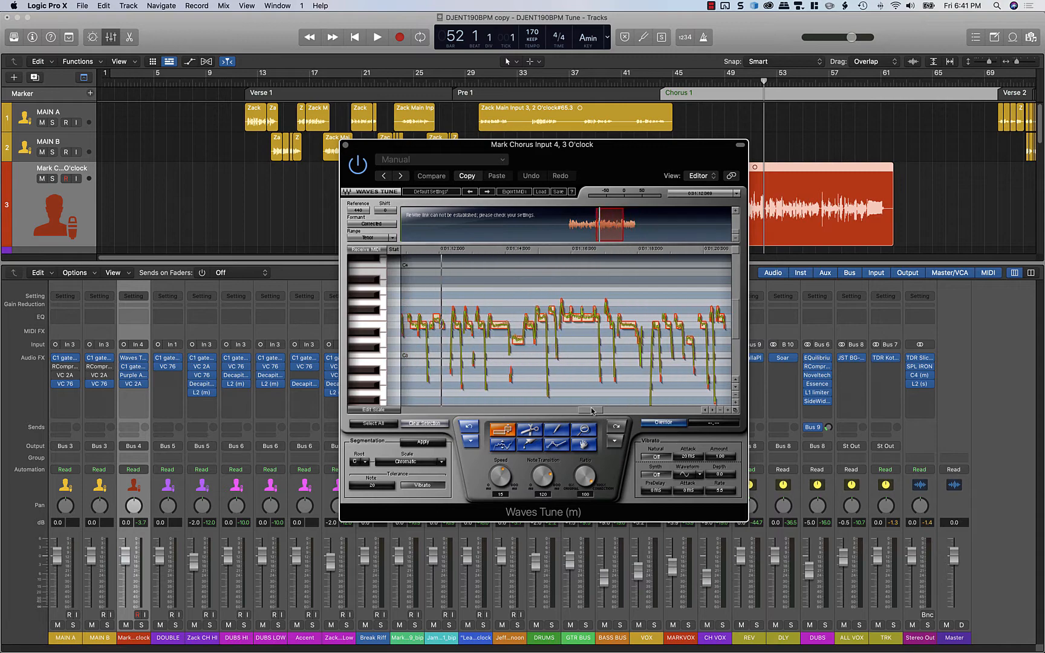
{"action": "left_click", "coordinate": [371, 239]}
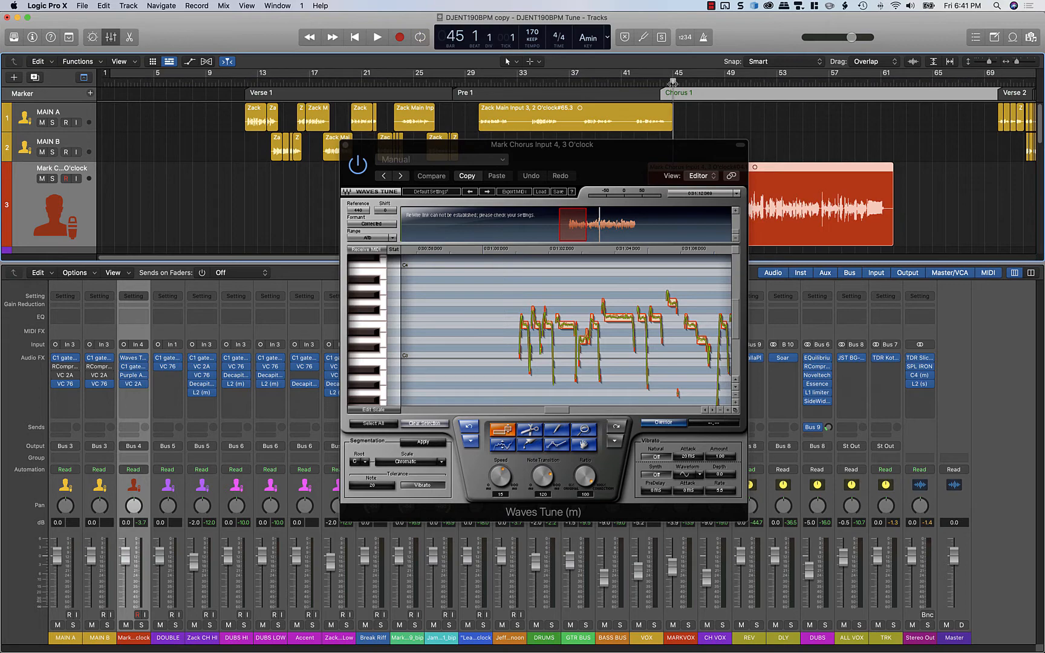
{"action": "mouse_move", "coordinate": [673, 83]}
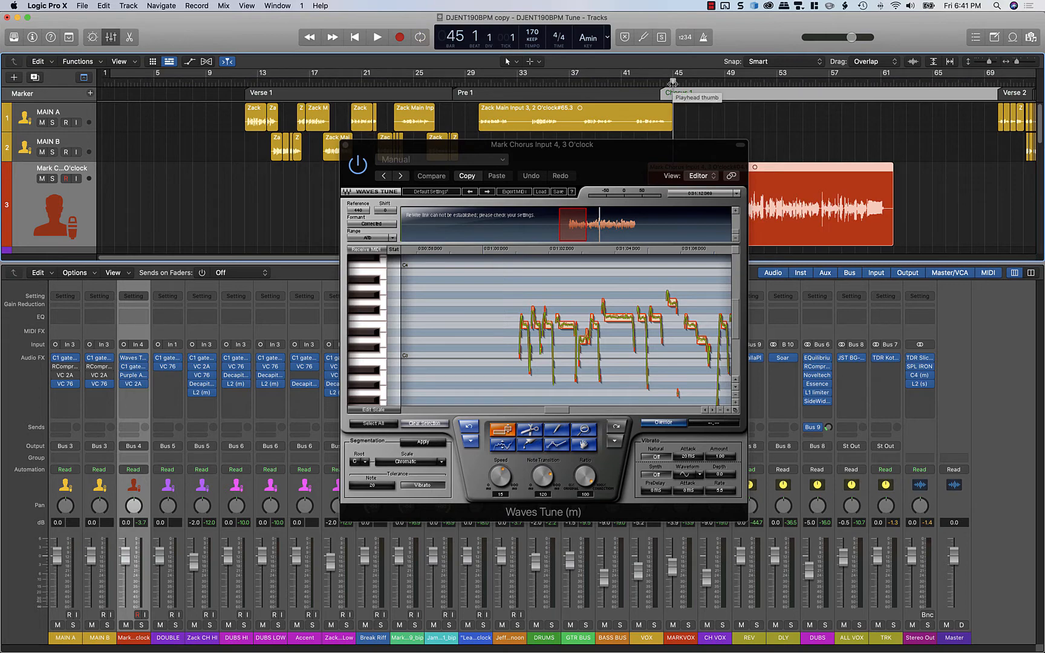
- Start playback from just before the chorus to hear the vocal through Waves Tune
{"action": "left_click", "coordinate": [376, 36]}
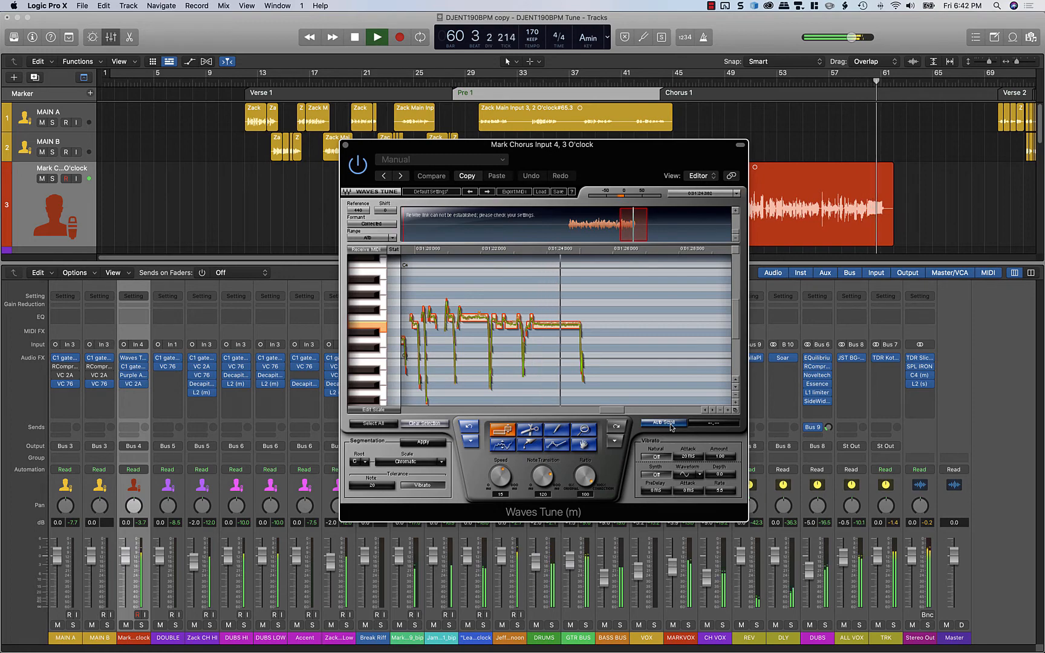
- Stop, rewind and replay the chorus to audition the pitch-corrected vocal
{"action": "left_click", "coordinate": [376, 36]}
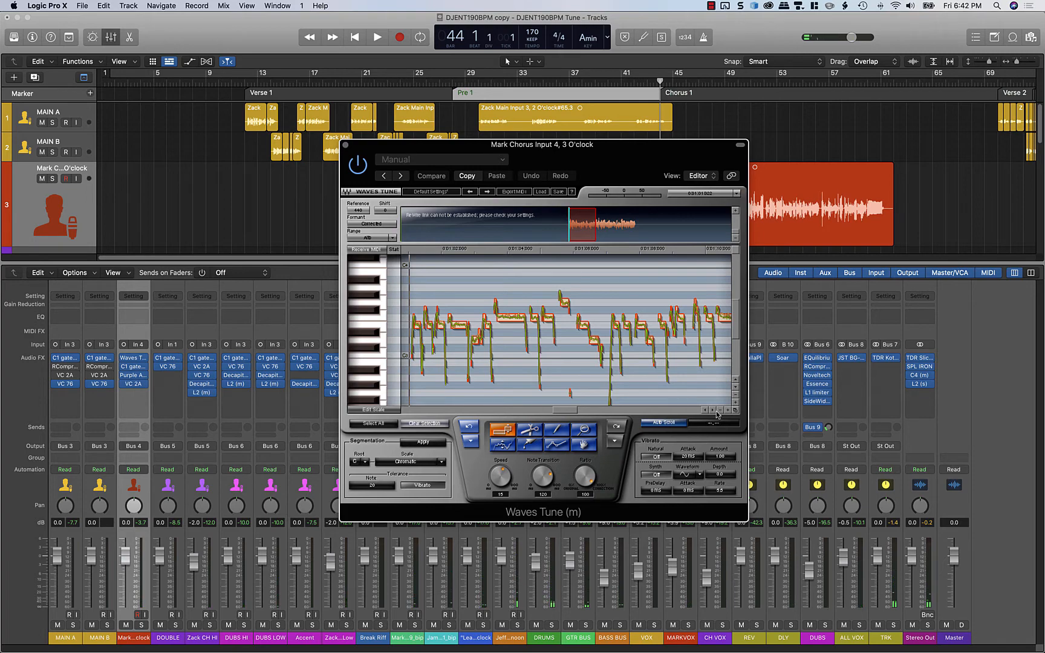
{"action": "mouse_move", "coordinate": [526, 344]}
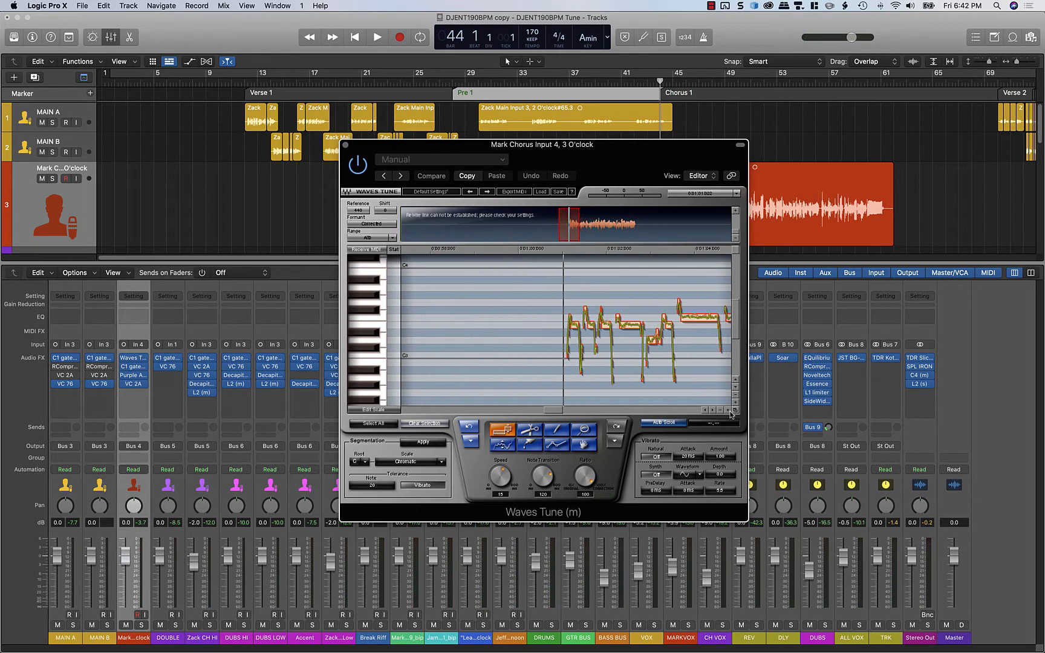
{"action": "left_click", "coordinate": [376, 36]}
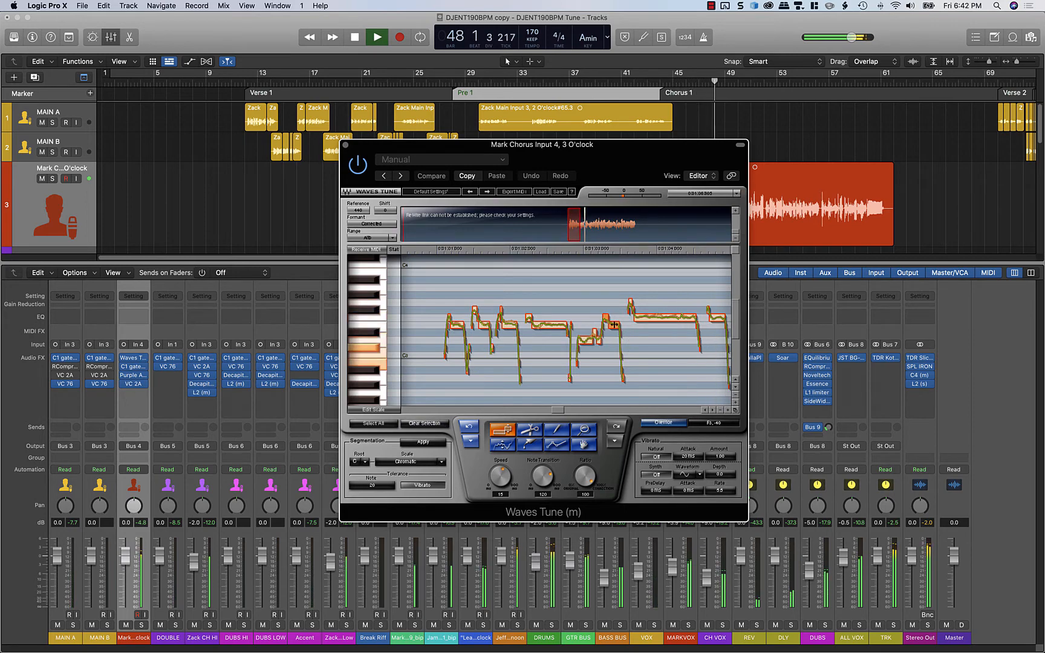
{"action": "left_click", "coordinate": [355, 36]}
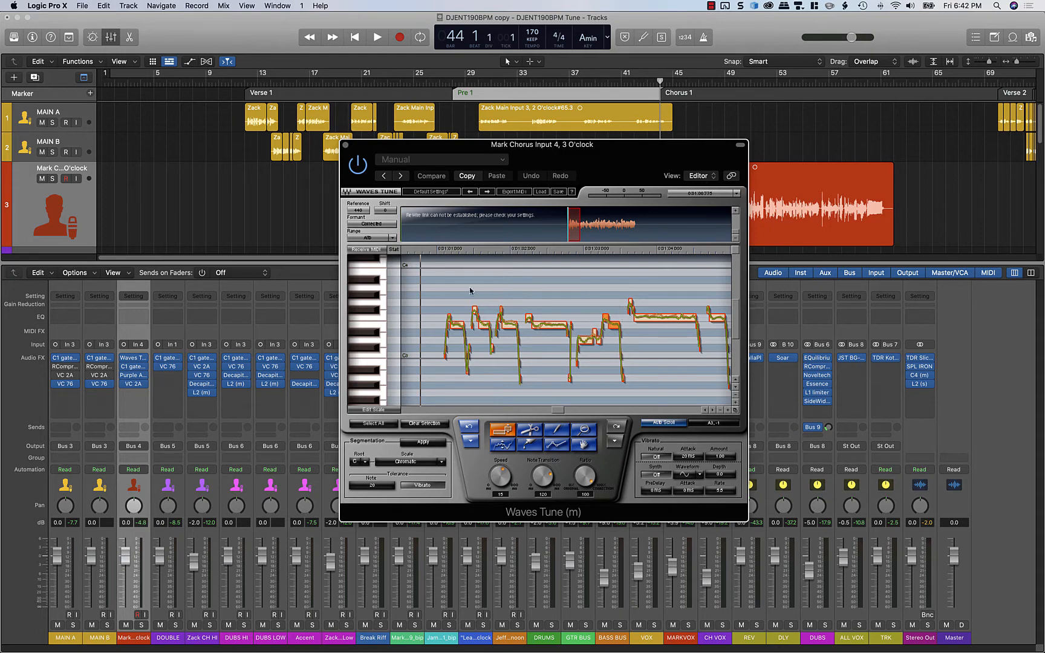
{"action": "mouse_move", "coordinate": [434, 265]}
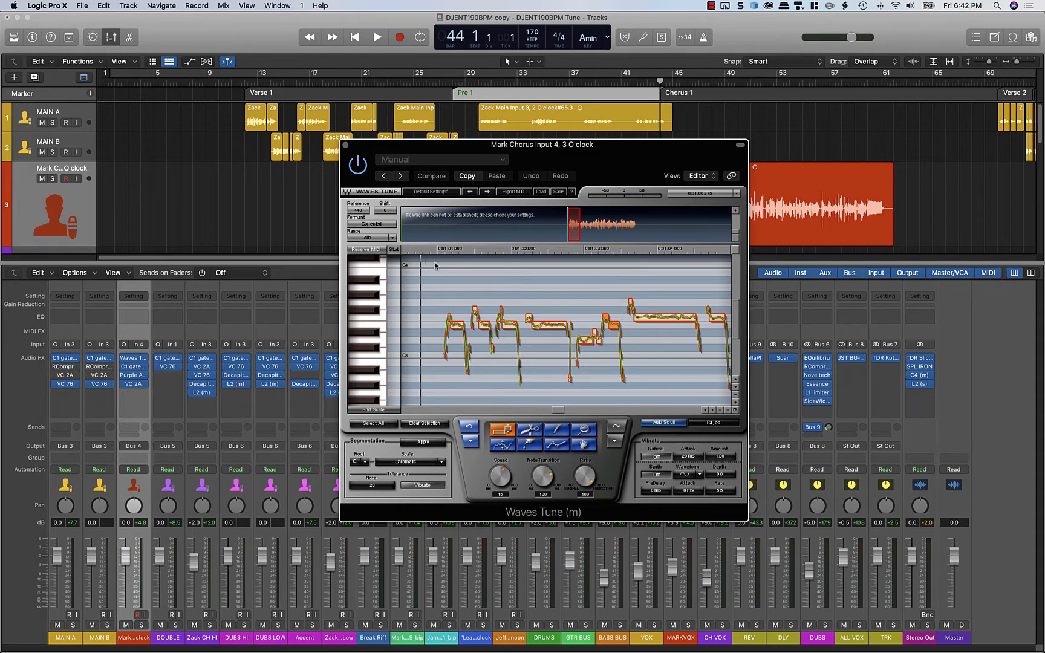
{"action": "mouse_move", "coordinate": [671, 168]}
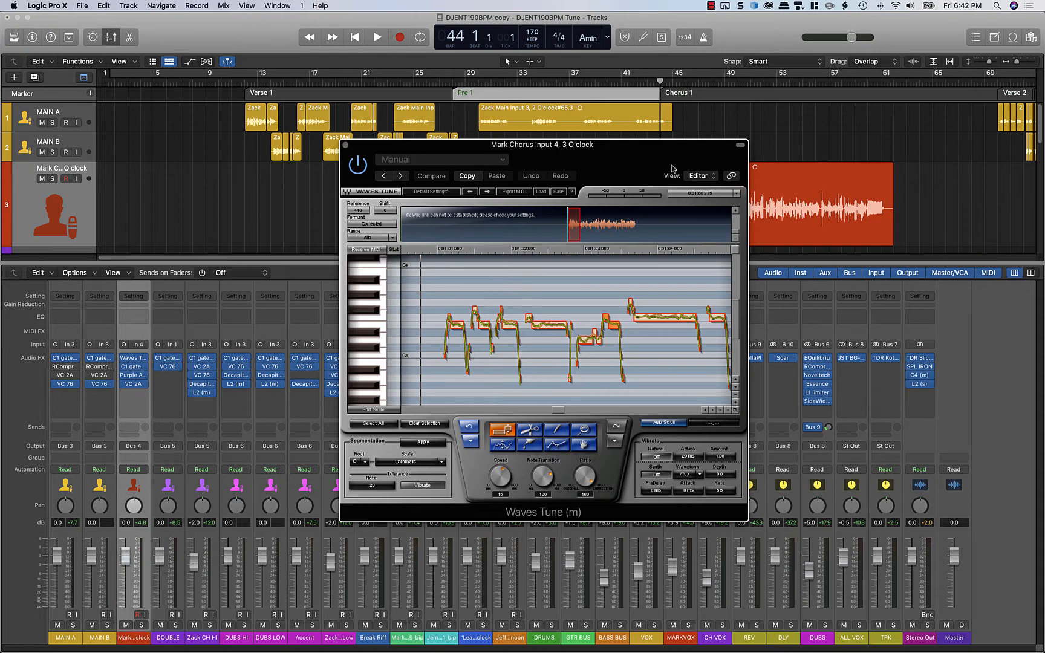
{"action": "left_click", "coordinate": [376, 36]}
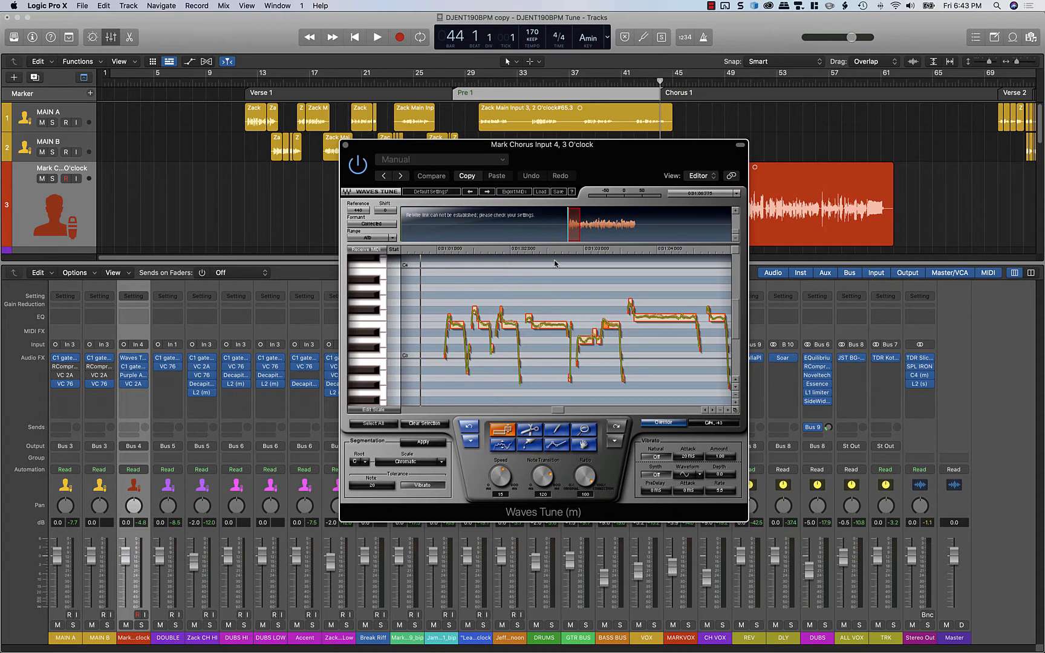
{"action": "left_click", "coordinate": [377, 36]}
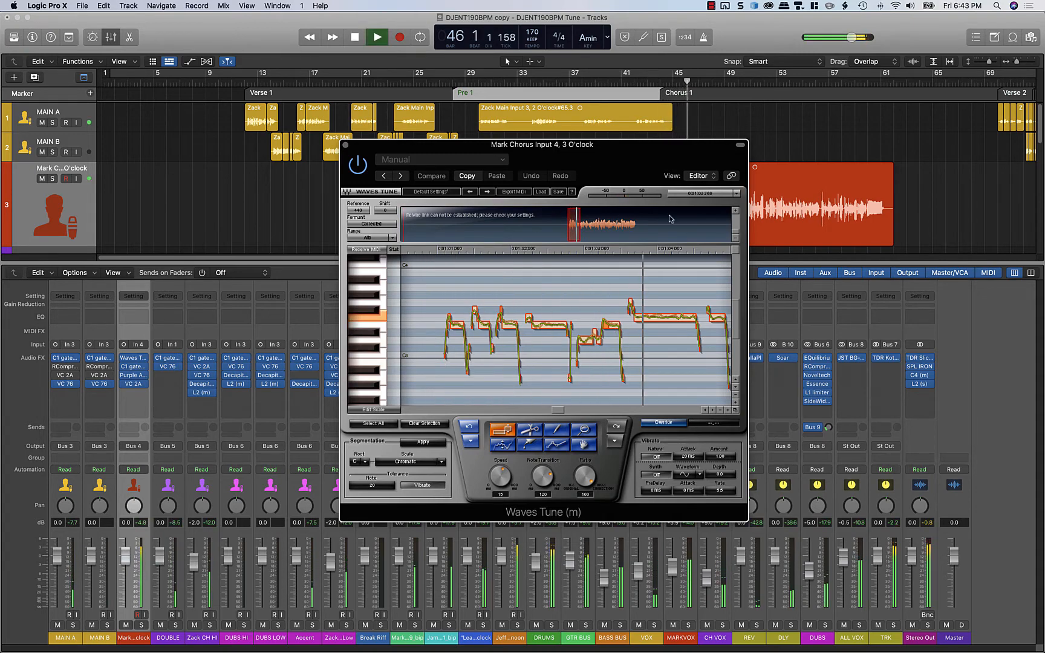
{"action": "left_click", "coordinate": [354, 36]}
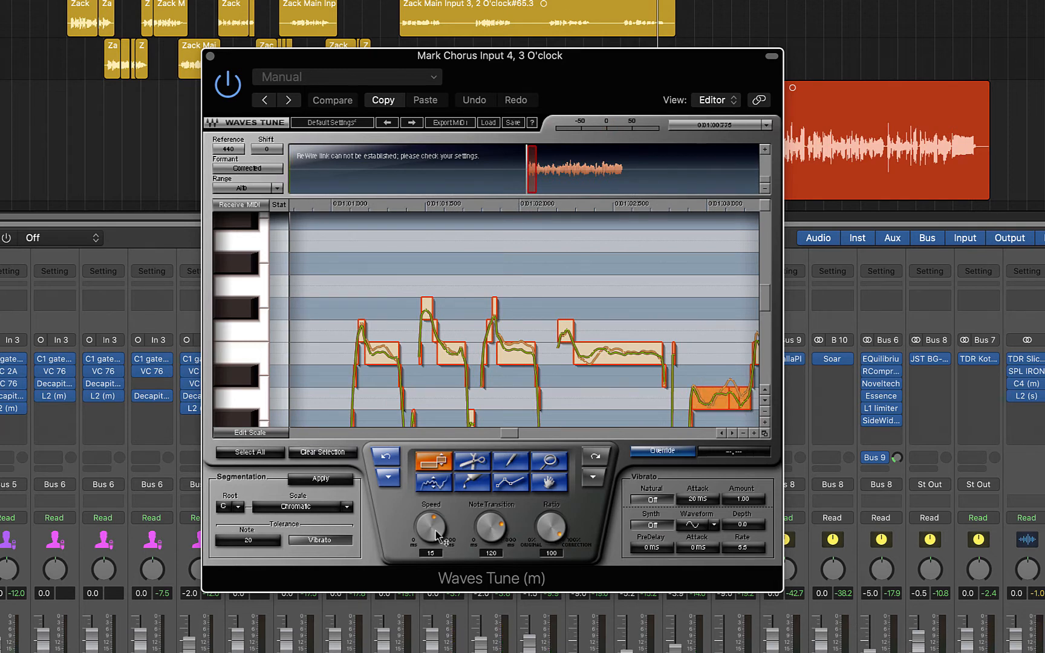
{"action": "mouse_move", "coordinate": [570, 526]}
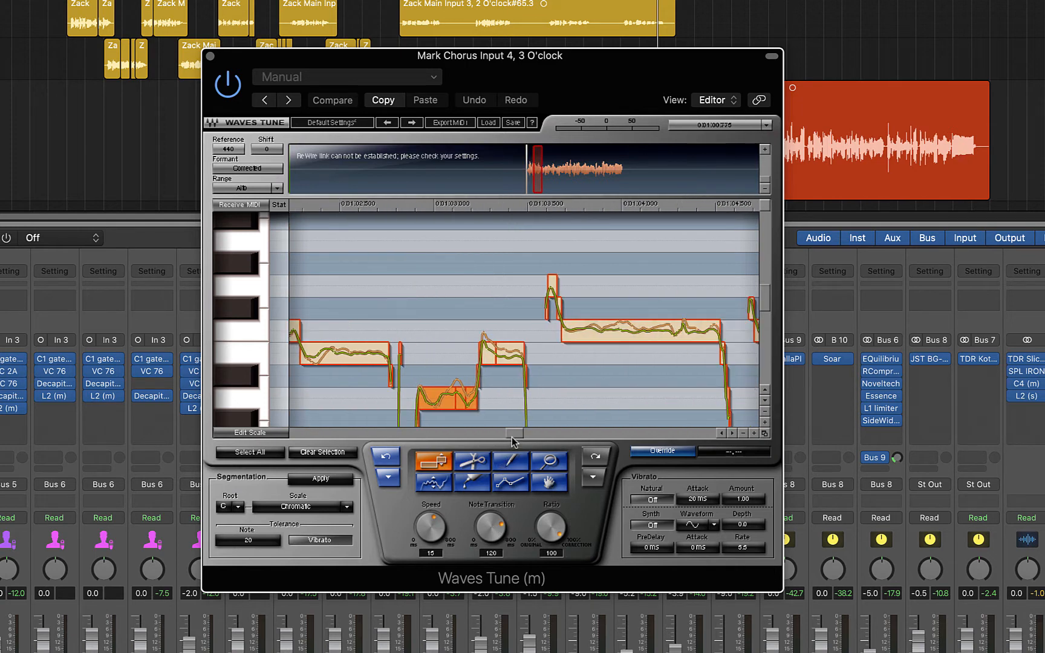
- Bring the low note's transition down to zero and lower its correction ratio
{"action": "left_click_drag", "start_coordinate": [492, 526], "coordinate": [492, 540]}
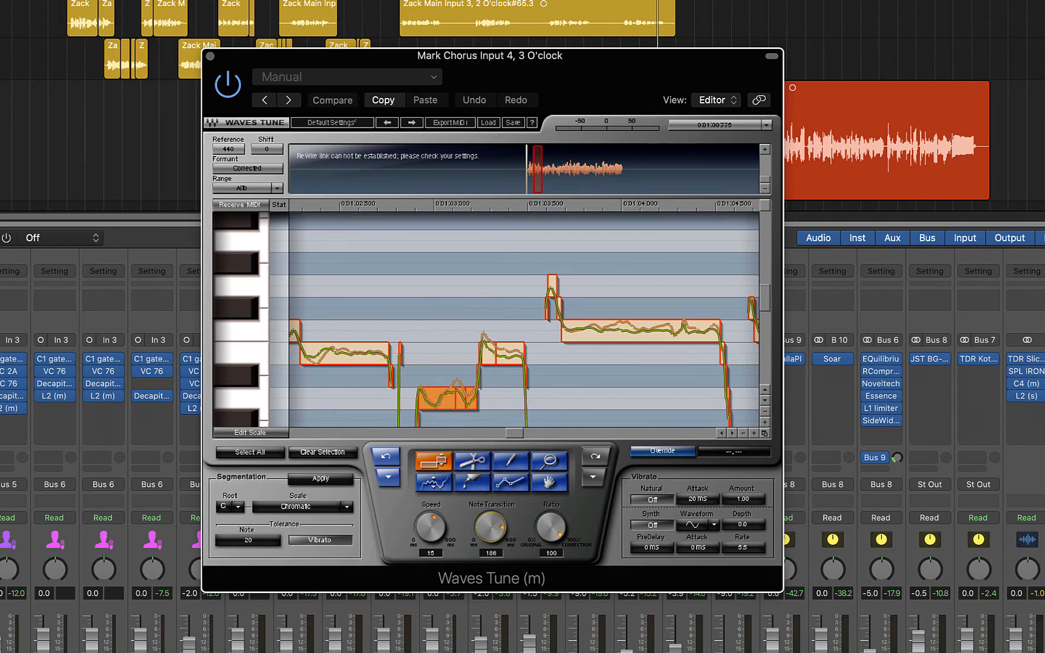
{"action": "left_click_drag", "start_coordinate": [431, 529], "coordinate": [430, 547]}
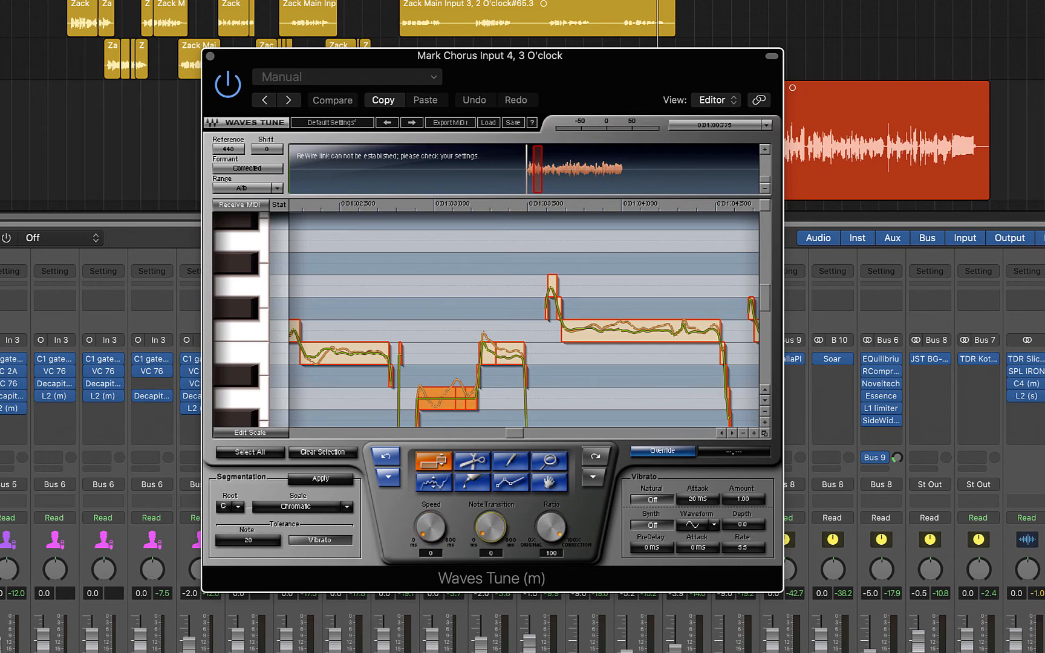
{"action": "left_click_drag", "start_coordinate": [551, 526], "coordinate": [551, 540]}
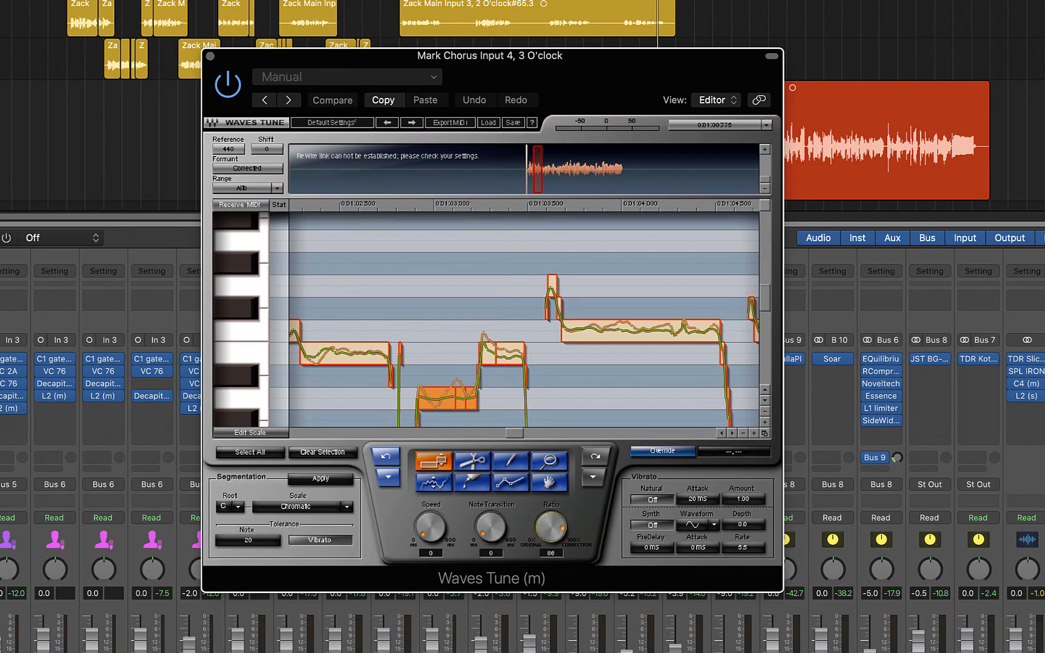
{"action": "left_click_drag", "start_coordinate": [550, 526], "coordinate": [551, 540]}
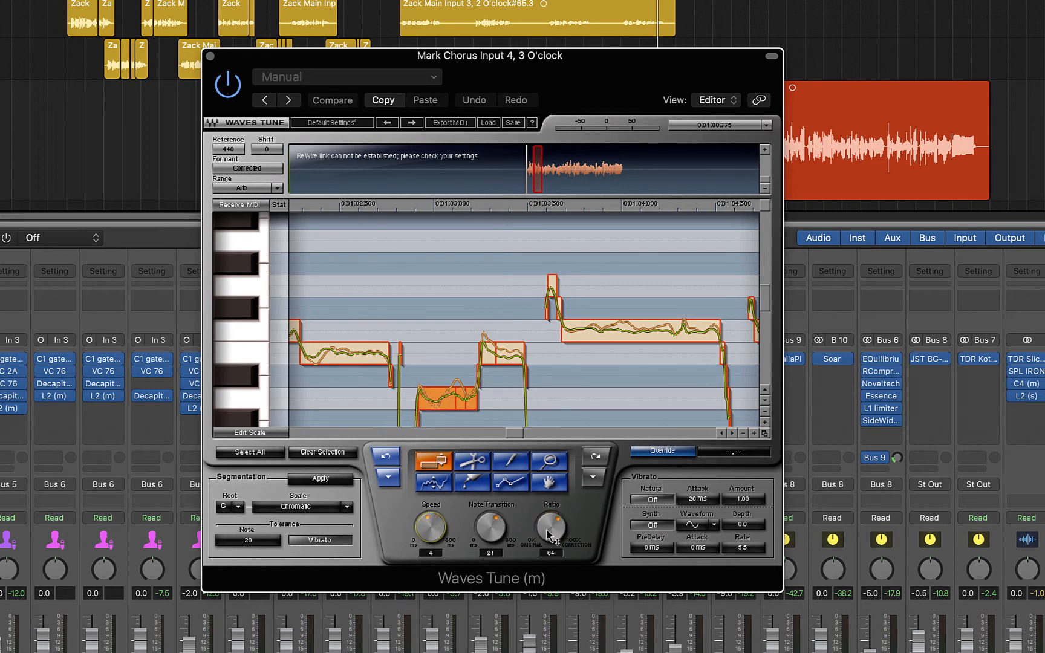
- Return the ratio to 100 and settle the note's correction speed back at 15
{"action": "left_click_drag", "start_coordinate": [550, 526], "coordinate": [551, 513]}
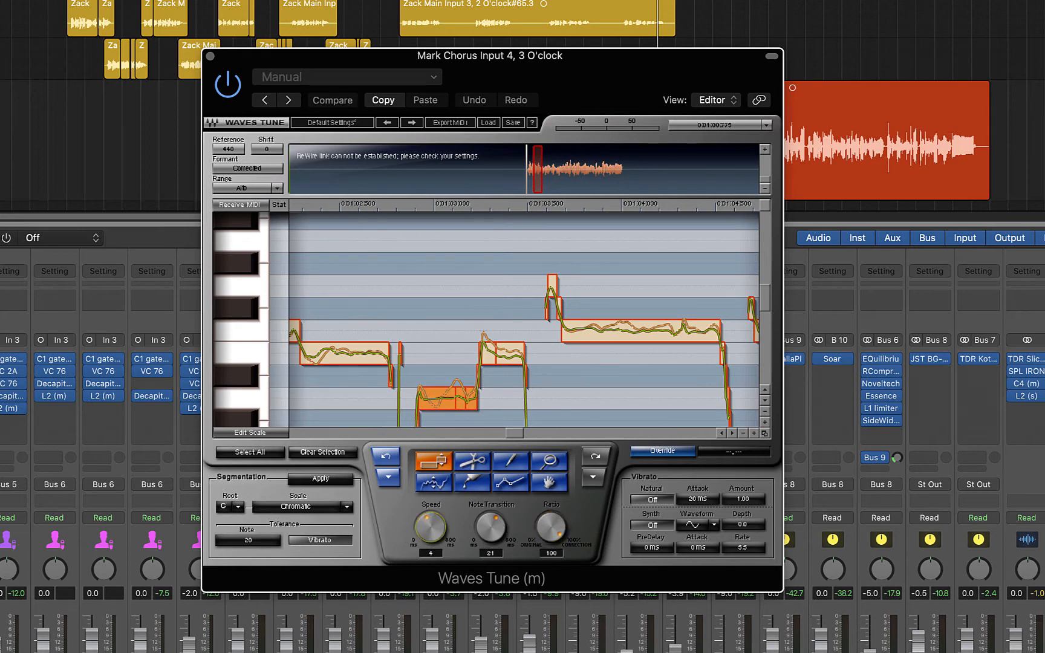
{"action": "left_click_drag", "start_coordinate": [430, 526], "coordinate": [429, 507]}
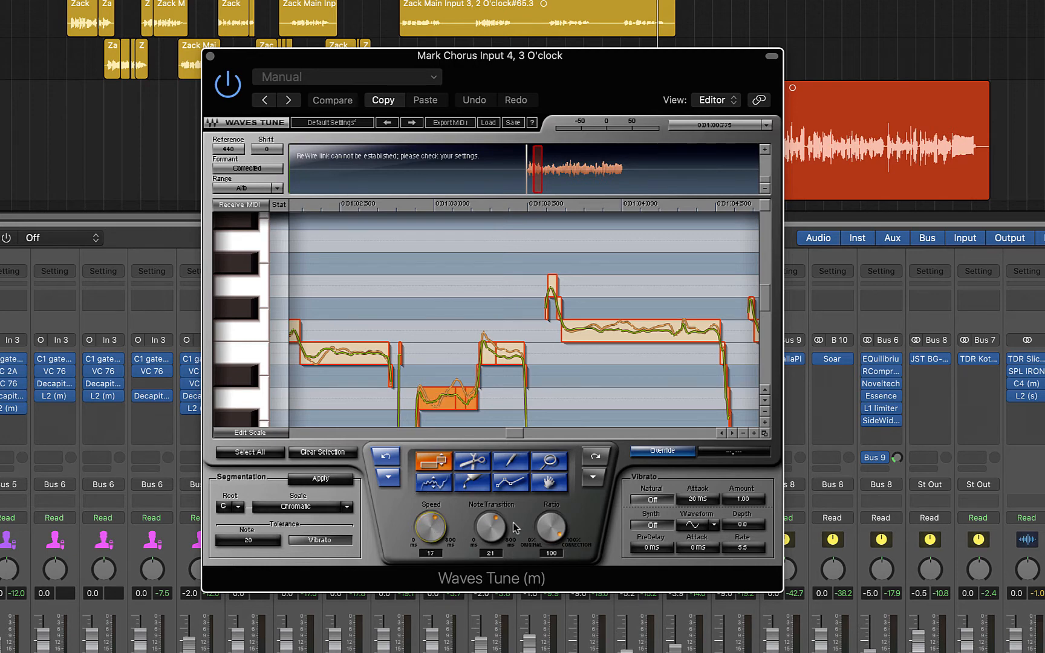
{"action": "left_click_drag", "start_coordinate": [551, 526], "coordinate": [550, 540]}
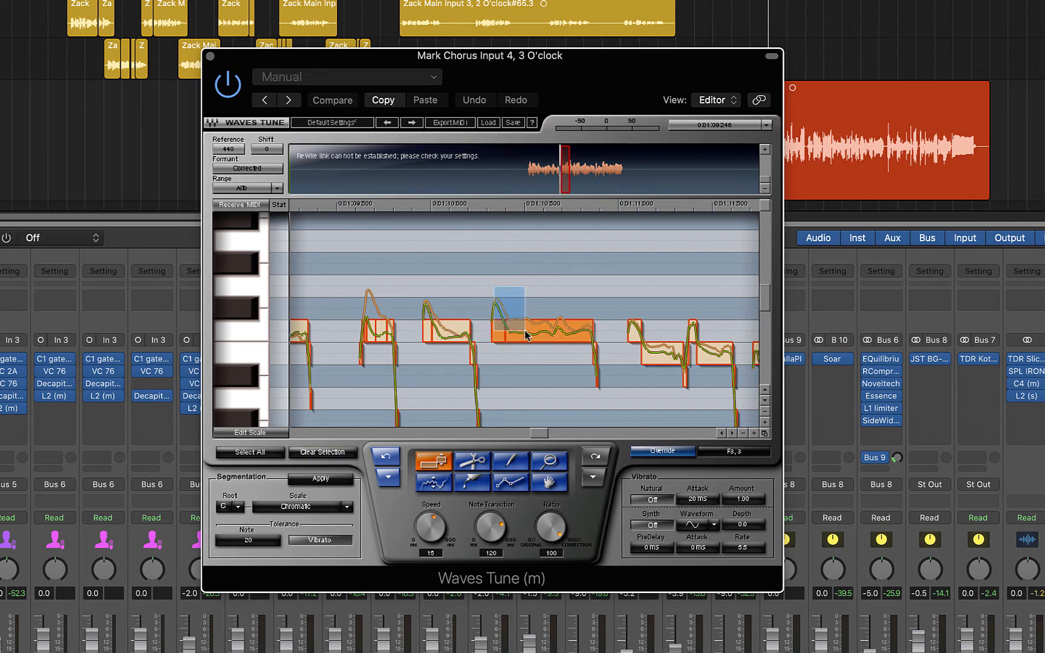
- Lower the long note's transition to 40 and ratio to 77, then clear the selection
{"action": "left_click_drag", "start_coordinate": [491, 520], "coordinate": [491, 533]}
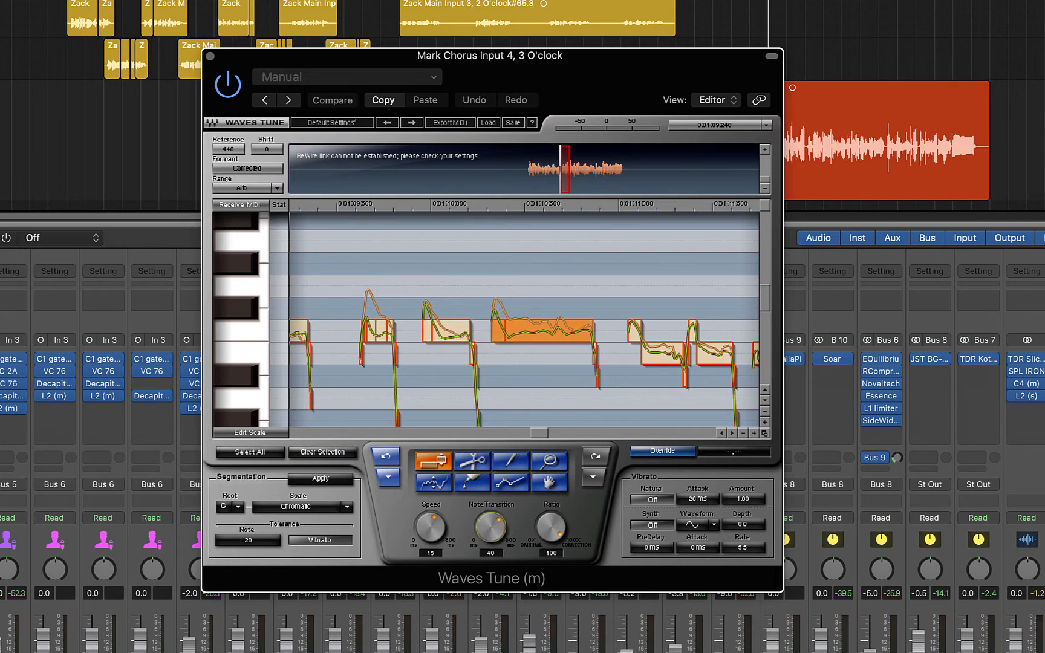
{"action": "left_click_drag", "start_coordinate": [550, 526], "coordinate": [551, 540]}
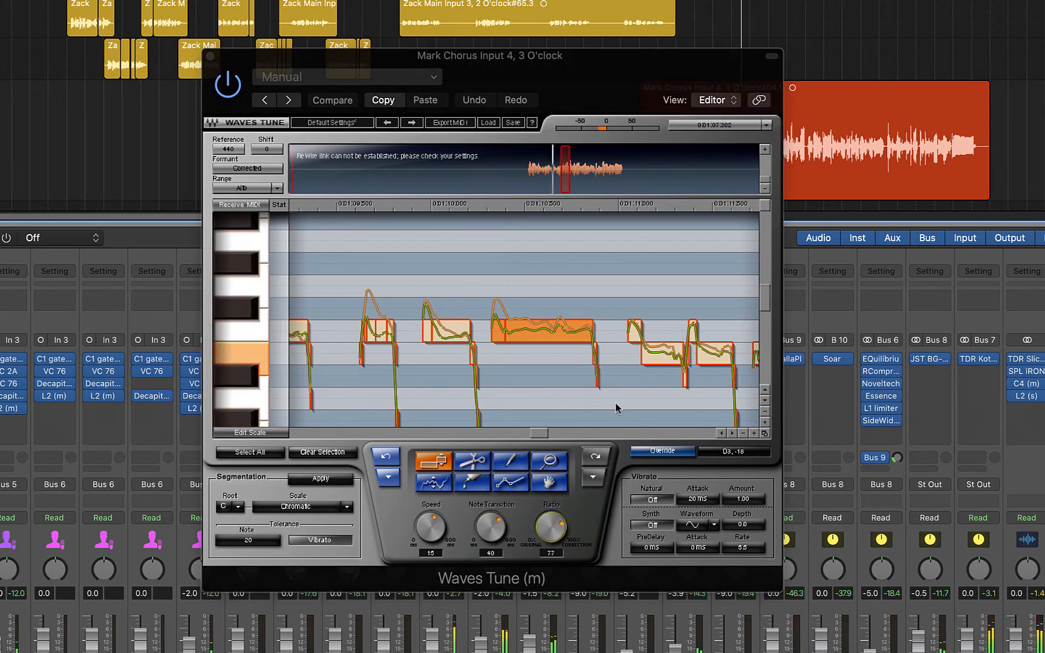
{"action": "left_click", "coordinate": [662, 450]}
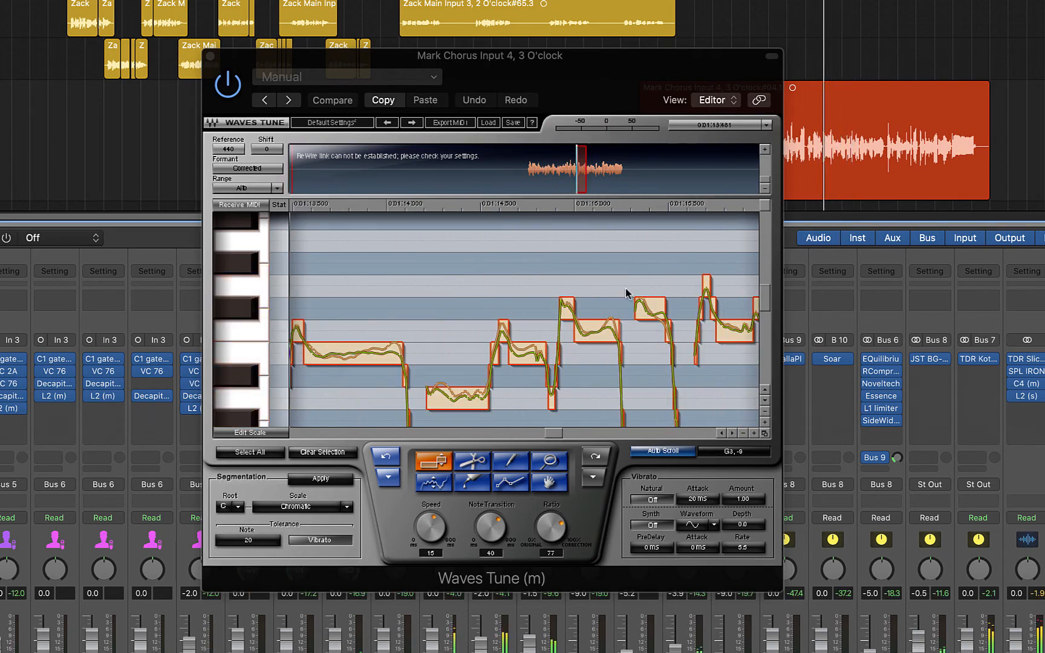
- Select a chorus note block and cut its note transition to 9 with ratio at 100
{"action": "left_click", "coordinate": [657, 326]}
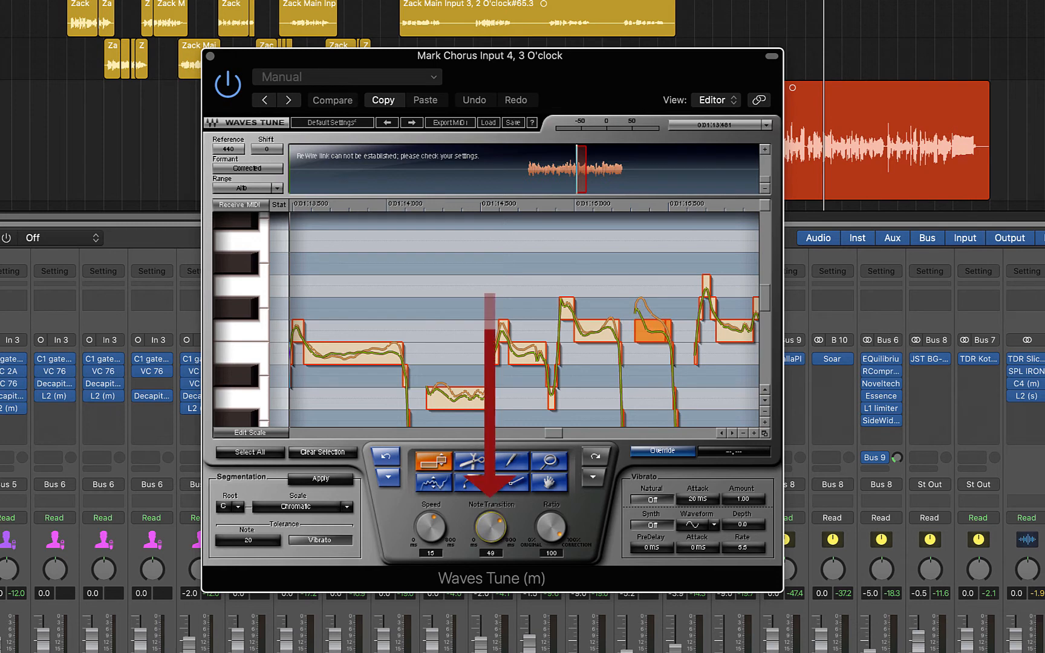
{"action": "left_click_drag", "start_coordinate": [490, 526], "coordinate": [490, 539]}
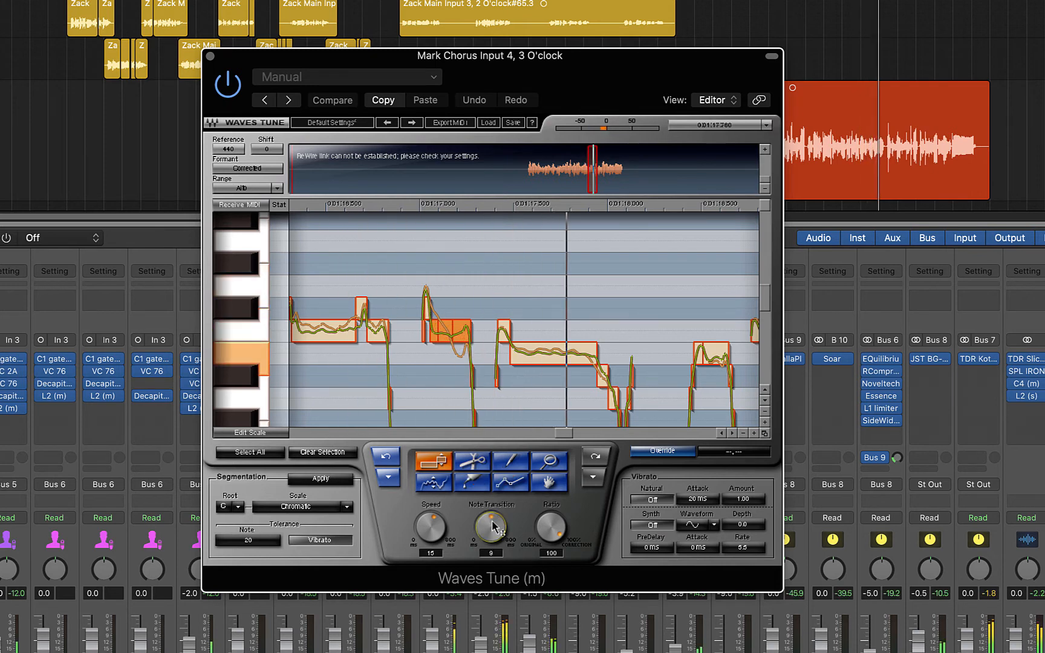
{"action": "left_click", "coordinate": [661, 451]}
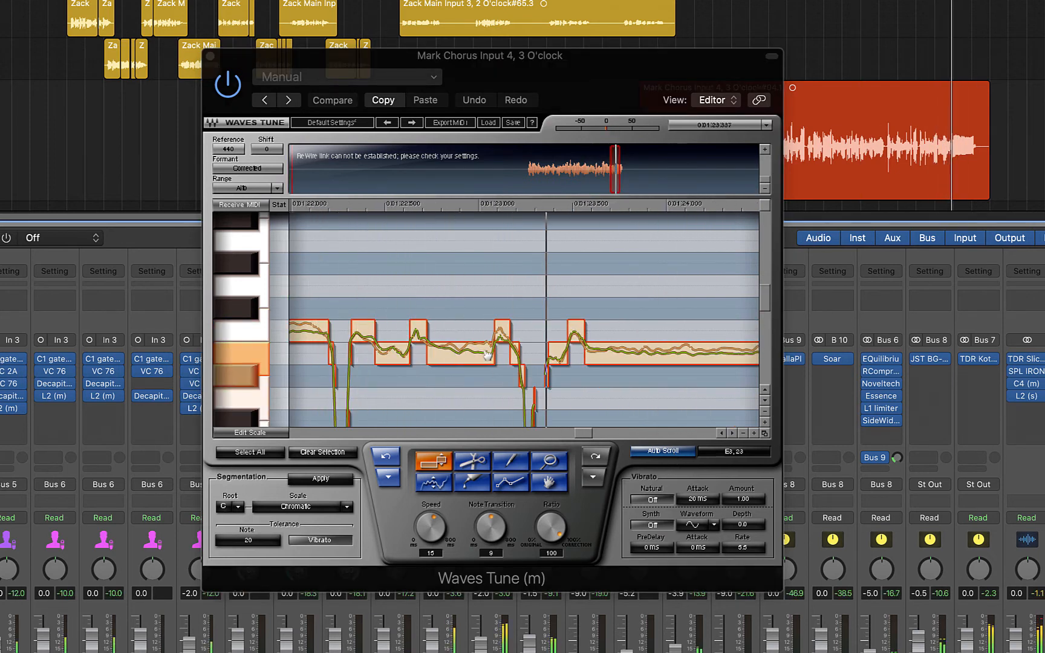
- Select the next chorus note block, leaving correction speed 12 and note transition 54
{"action": "left_click", "coordinate": [460, 347]}
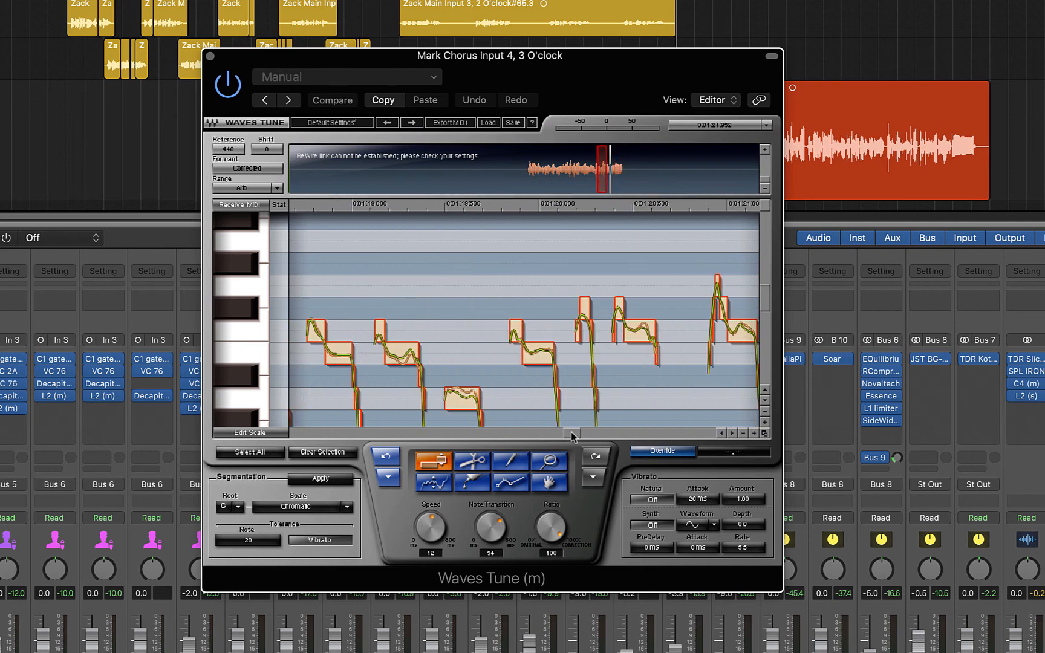
- Raise the sustained chorus note's Note Transition to 200 with speed at 15
{"action": "scroll", "scroll_direction": "left", "scroll_amount": 3}
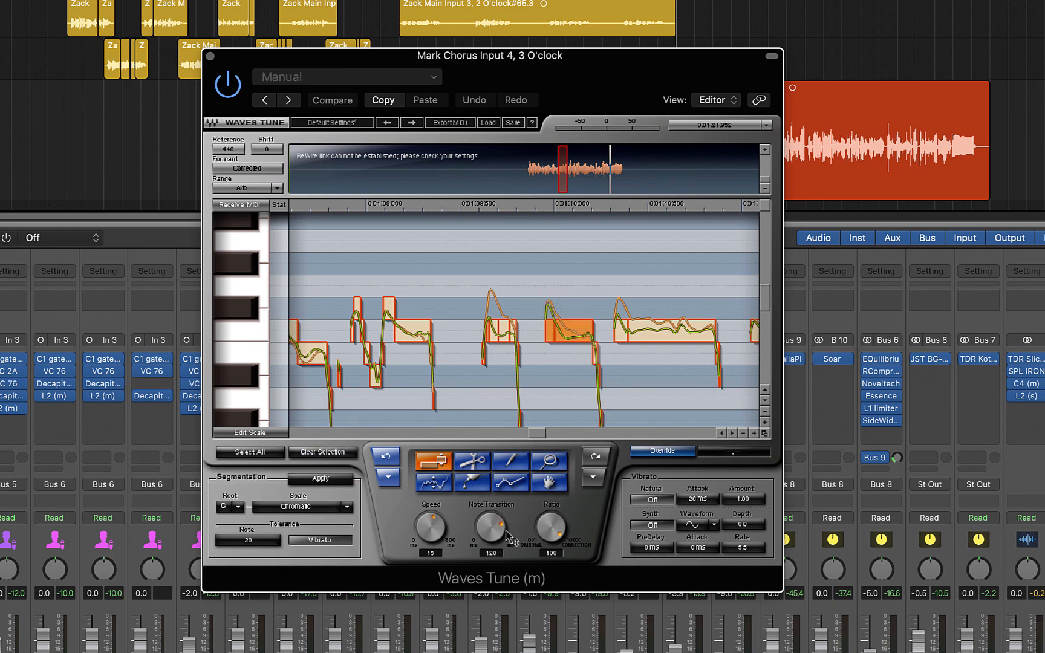
{"action": "left_click_drag", "start_coordinate": [490, 526], "coordinate": [490, 507]}
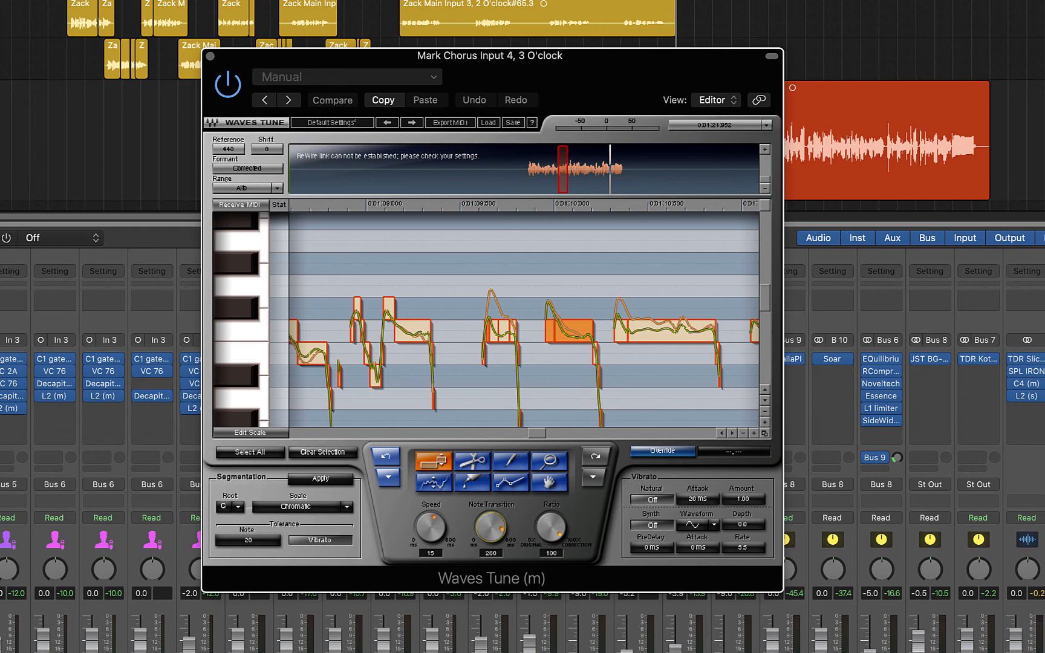